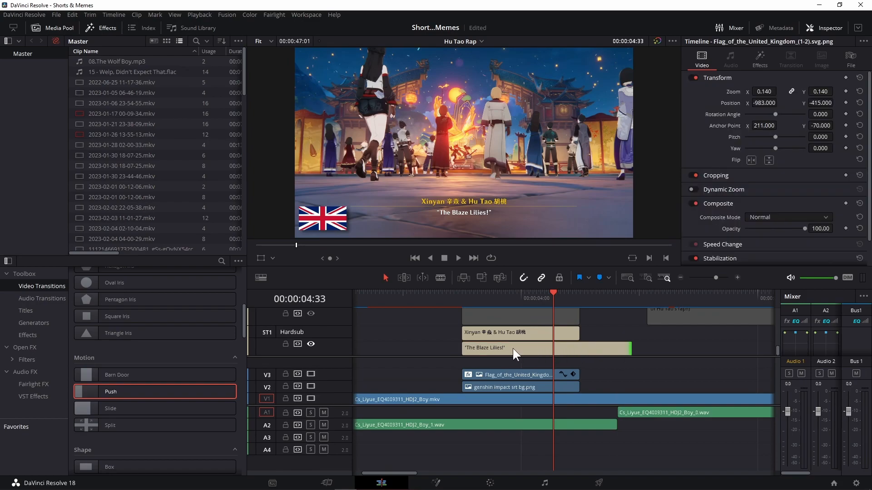
# Step: Switch from the Resolve timeline with the ST1 Hardsub clips to Chrome on google.com
pyautogui.click(513, 348)
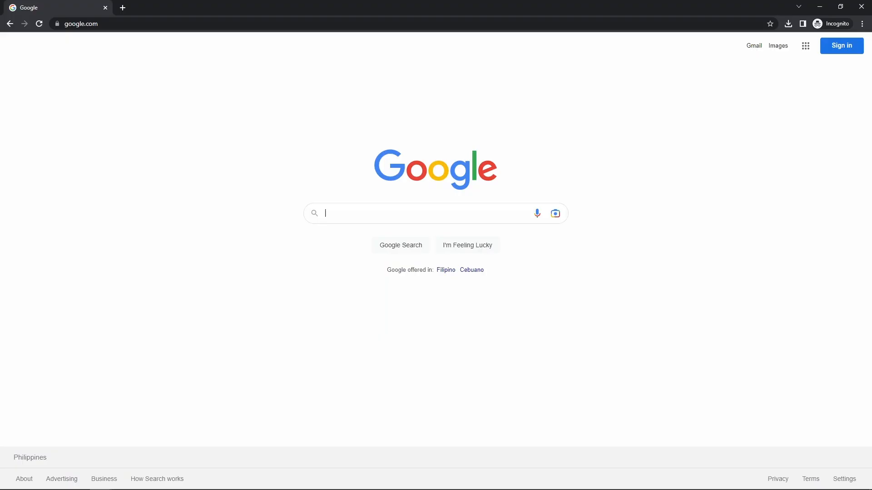
# Step: Search Google for 'aegisub'
pyautogui.write('aegisub')
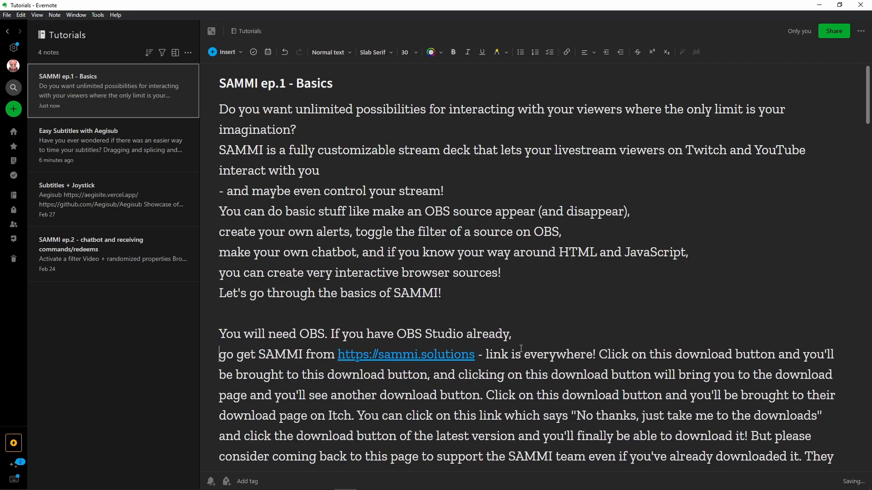
# Step: Bring up the context menu in the SAMMI ep.1 note text before moving to YouTube Studio
pyautogui.rightClick(309, 248)
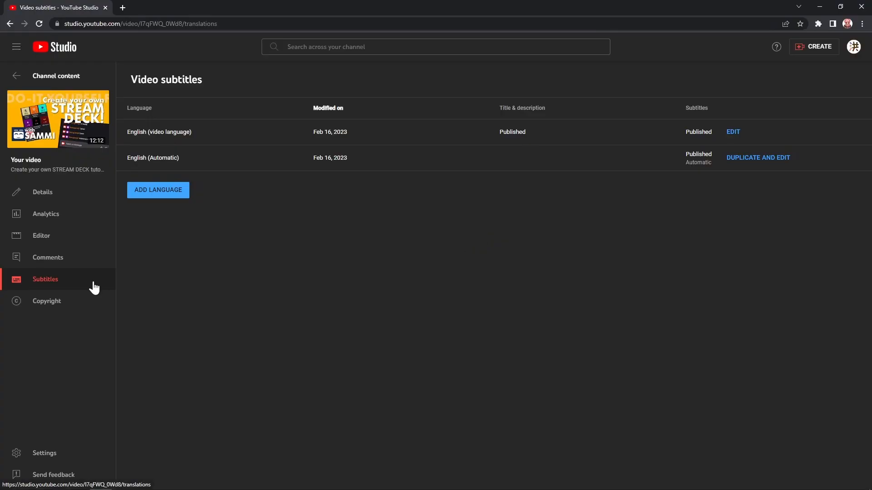
# Step: Edit the English subtitle track and switch to its timings view on the timeline
pyautogui.click(732, 131)
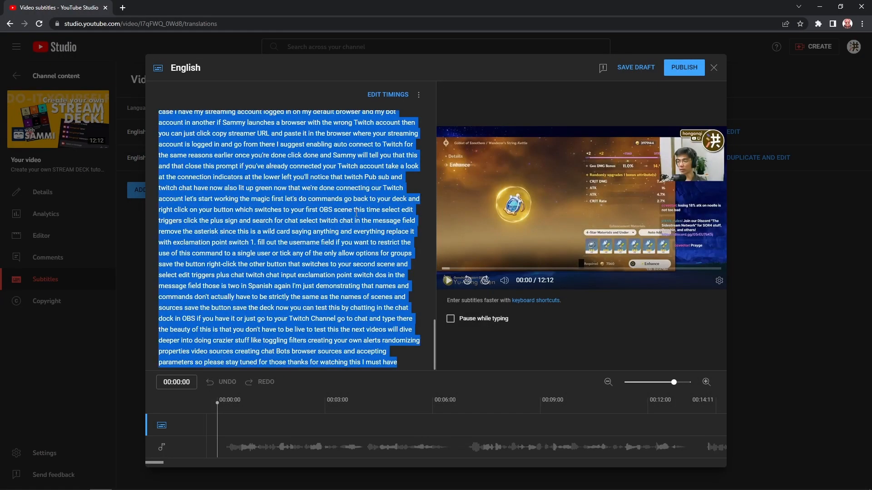
pyautogui.click(388, 94)
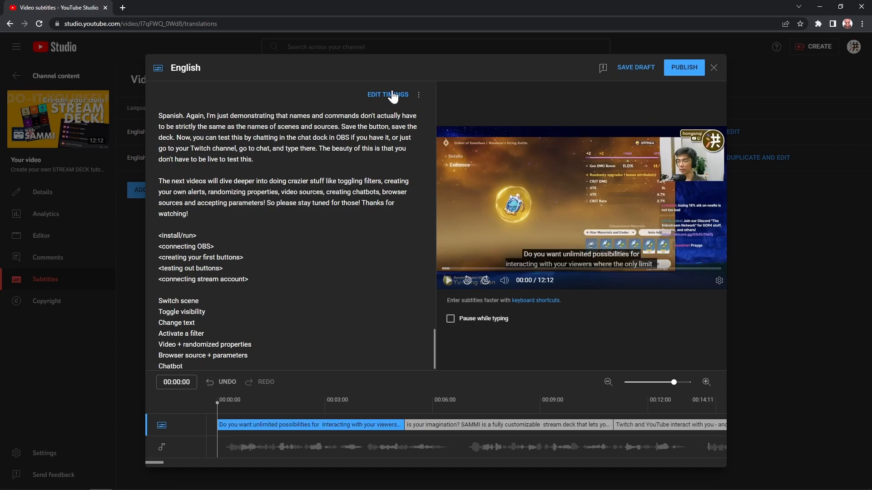
pyautogui.click(388, 94)
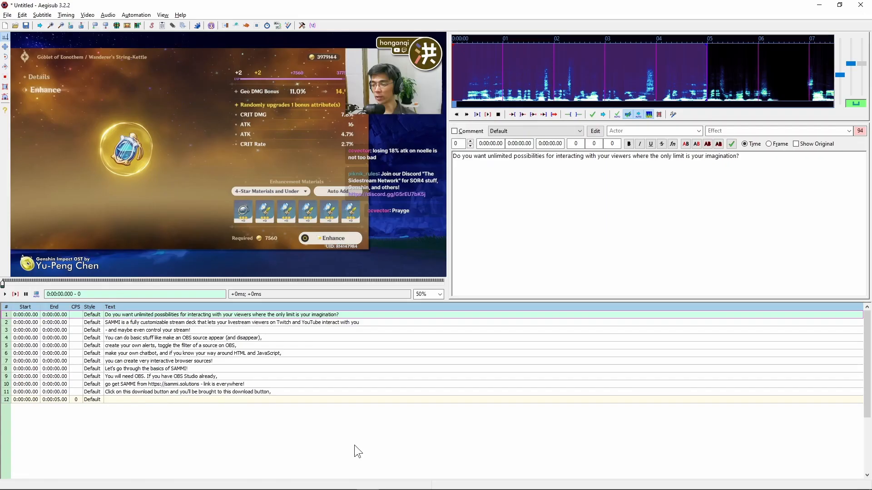
# Step: Play the video and commit the first line's timing at 3.27–6.74 s from the waveform
pyautogui.press('Ctrl+P')
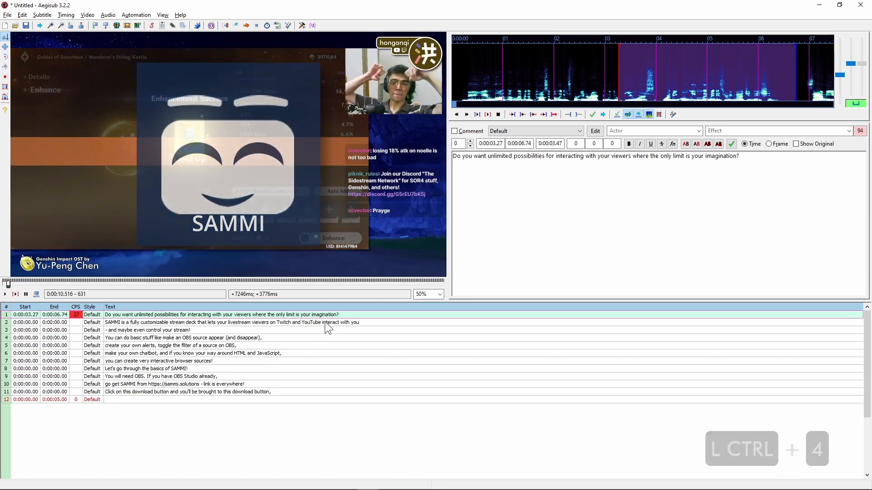
pyautogui.click(129, 331)
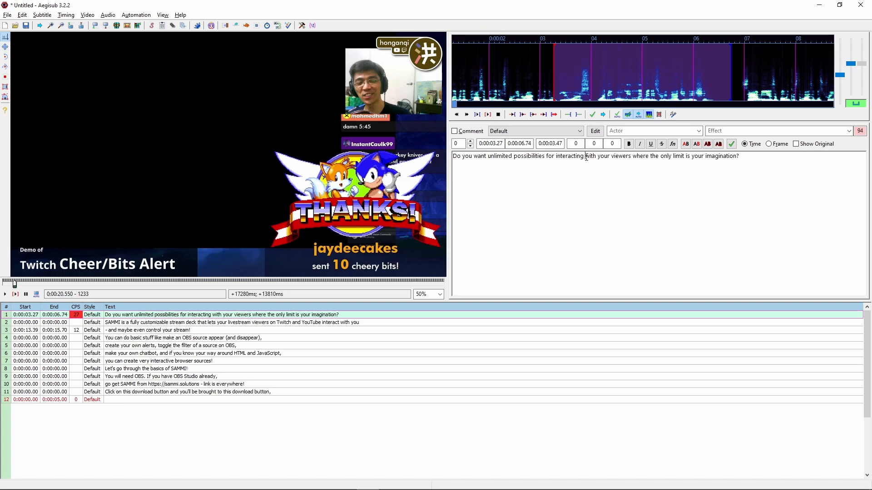
# Step: Split the opening line after 'viewers' using Split at cursor (estimate times)
pyautogui.rightClick(637, 159)
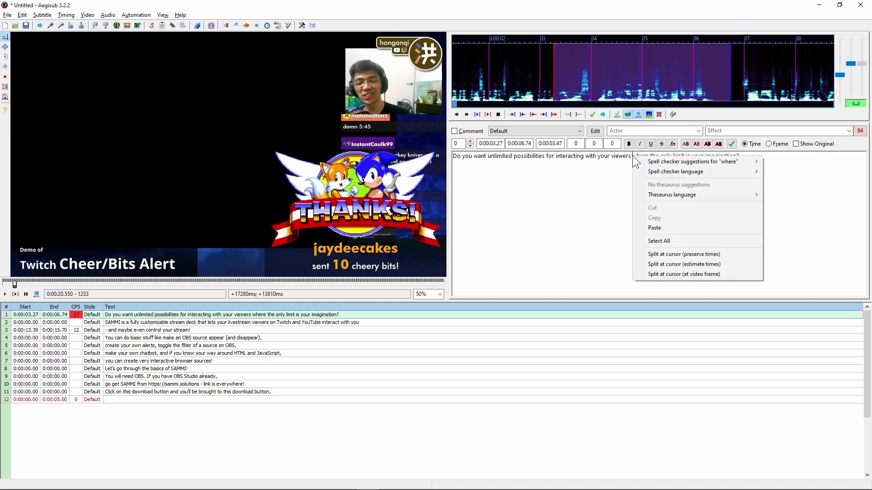
pyautogui.moveTo(685, 264)
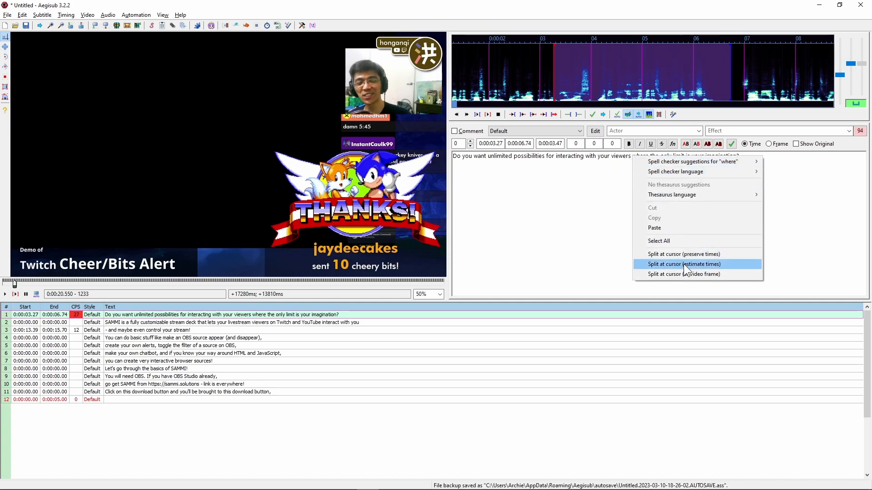
pyautogui.click(684, 264)
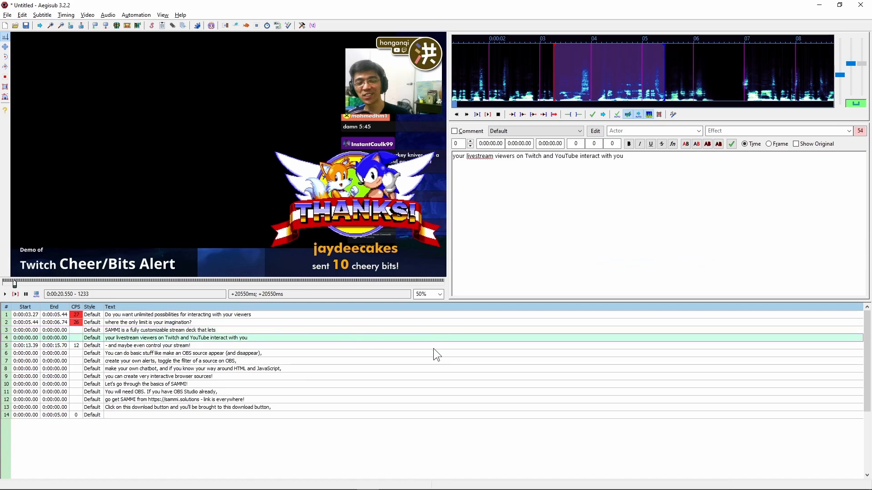
pyautogui.click(194, 369)
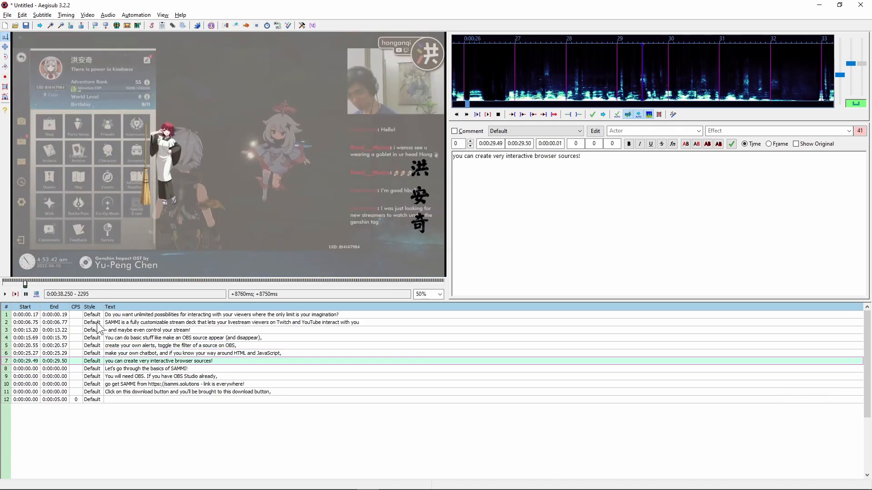
# Step: Select lines 1–7 for Make times continuous (change end)
pyautogui.click(50, 315)
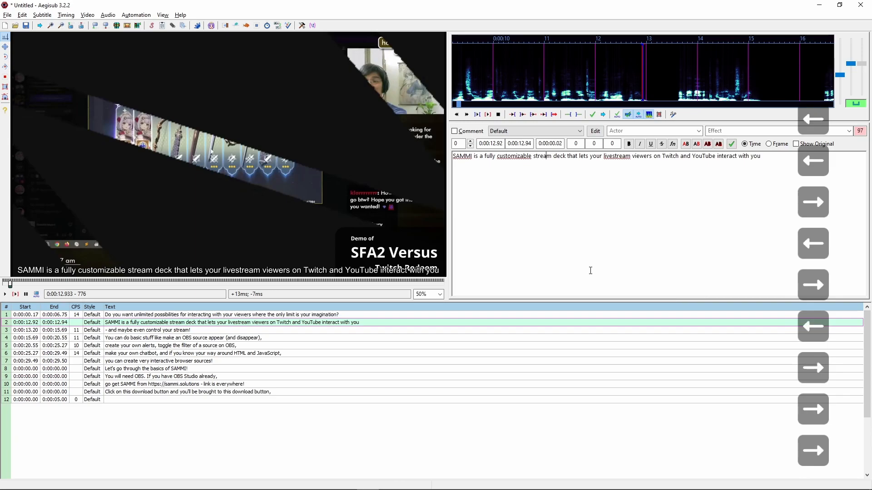
# Step: Set line 2's start to 0:00:12.92 on the waveform and commit it
pyautogui.click(167, 345)
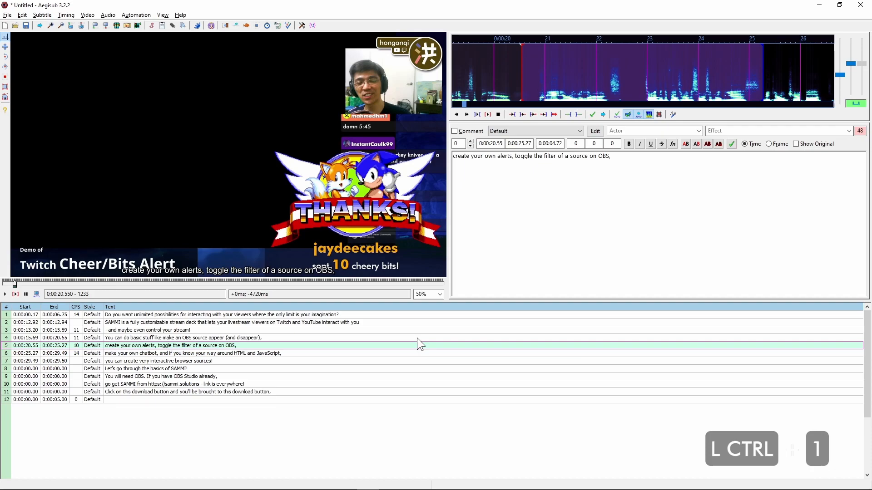
pyautogui.click(411, 369)
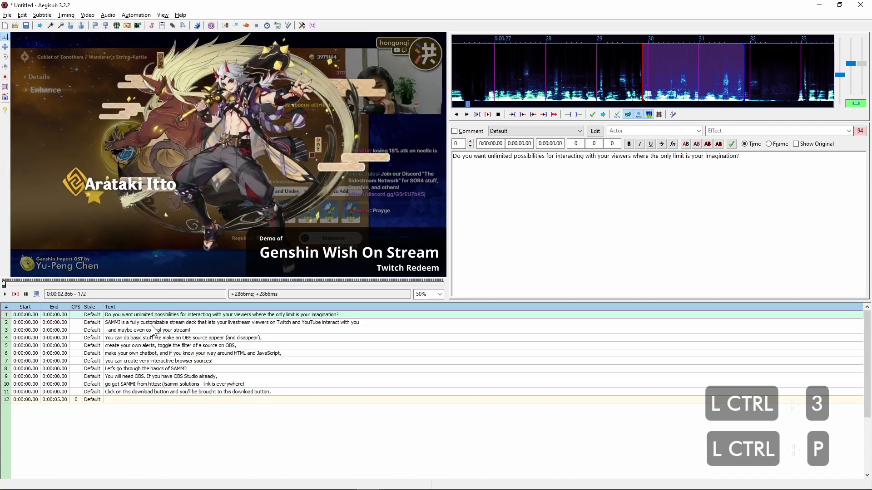
# Step: Shift the selected rows backward by 0:00:00.20 via Timing > Shift Times
pyautogui.press('enter')
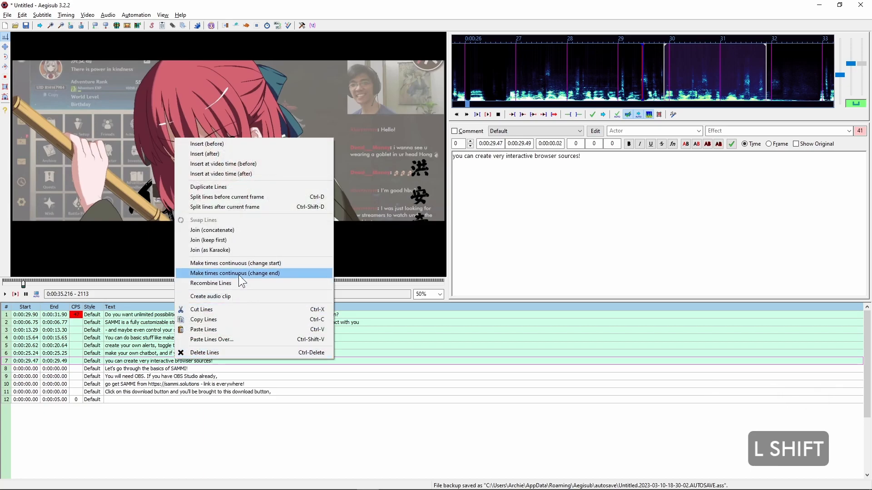
pyautogui.moveTo(245, 284)
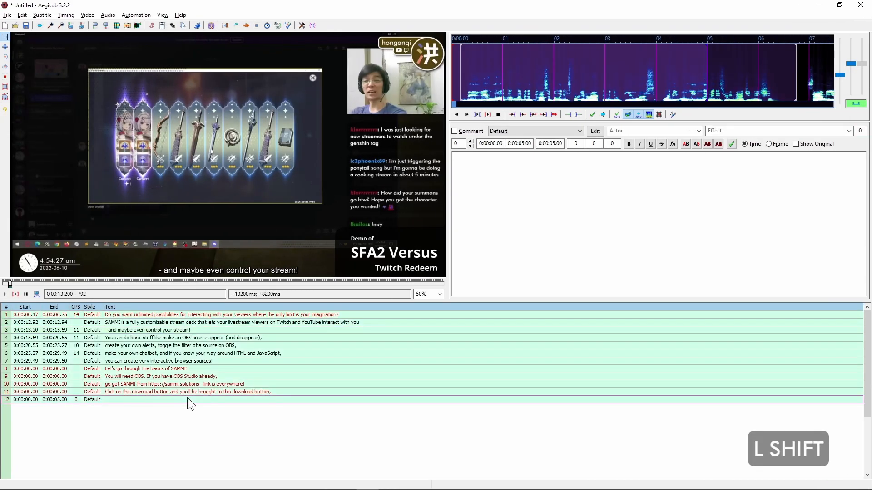
pyautogui.click(66, 15)
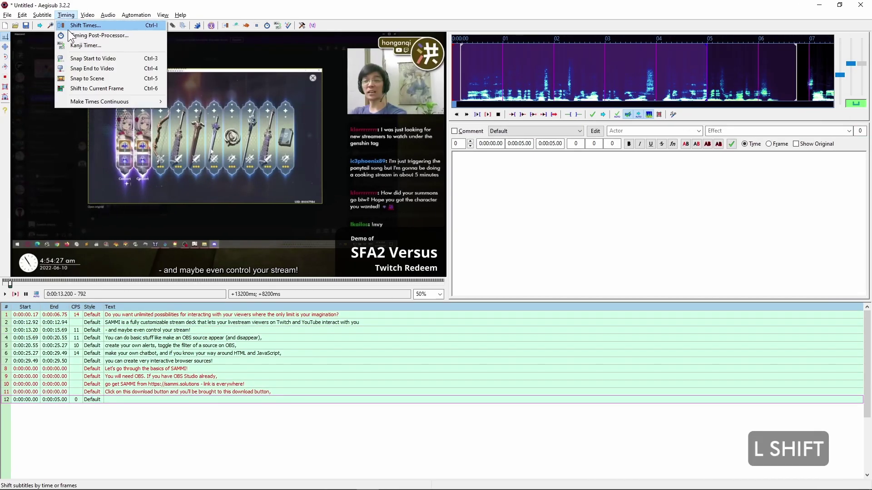
pyautogui.click(86, 25)
pyautogui.write('0:00:00.2')
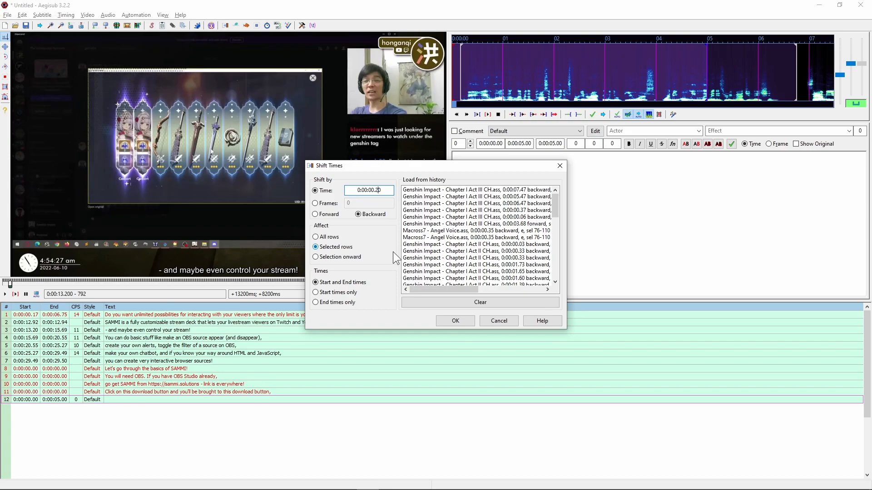
pyautogui.click(455, 321)
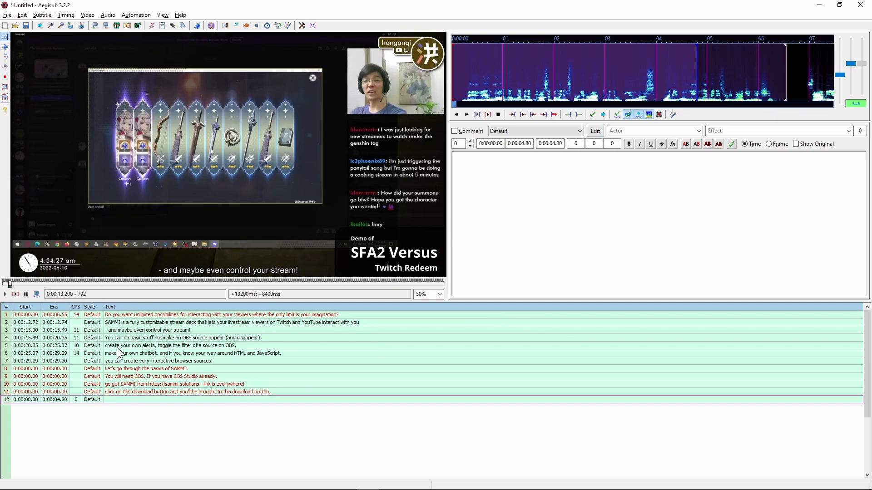
# Step: Undo the 0.2 s shift and reopen Shift Times from the Timing menu
pyautogui.press('Ctrl+z')
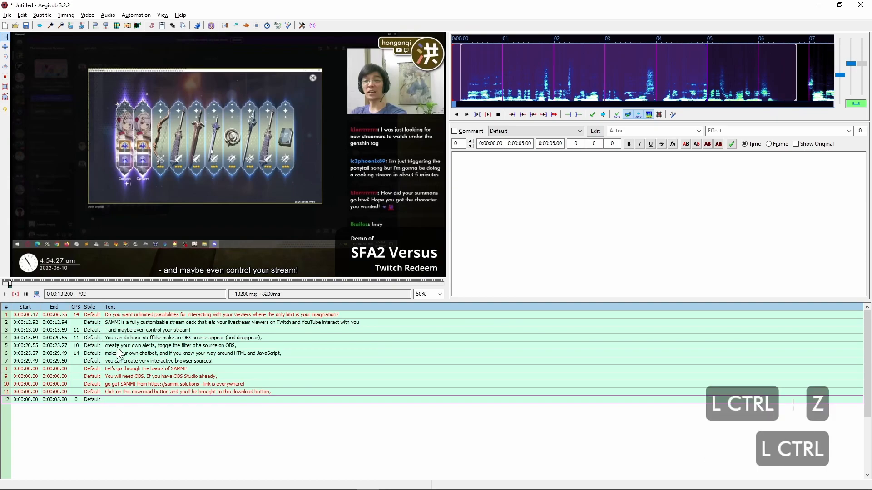
pyautogui.click(65, 14)
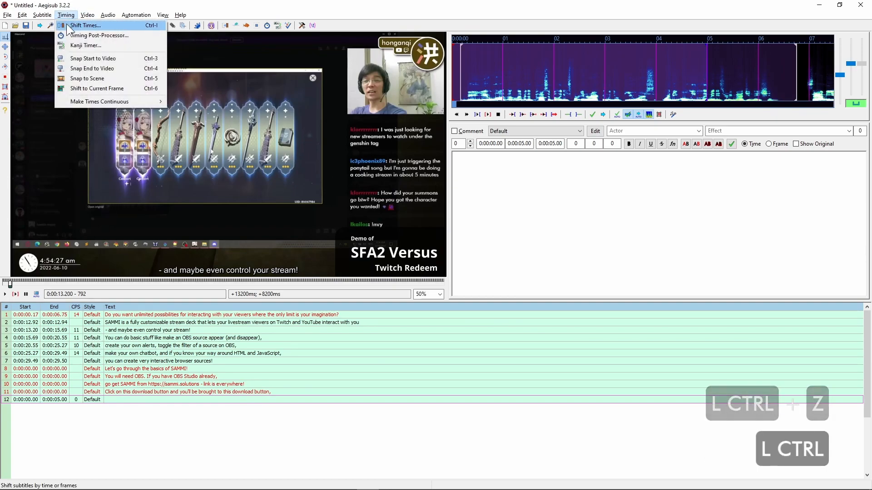
pyautogui.click(89, 26)
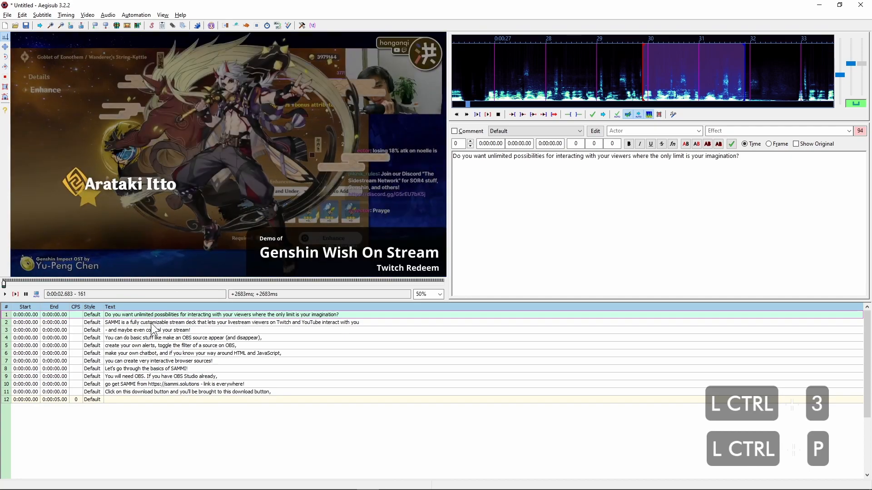
# Step: Dismiss the Shift Times dialog so the opening line stays at 0.17–6.75 s
pyautogui.press('Enter')
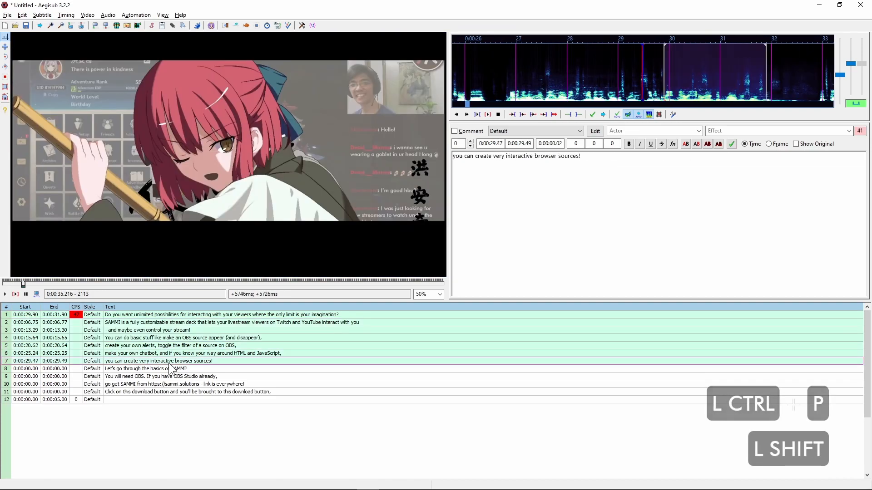
pyautogui.rightClick(174, 362)
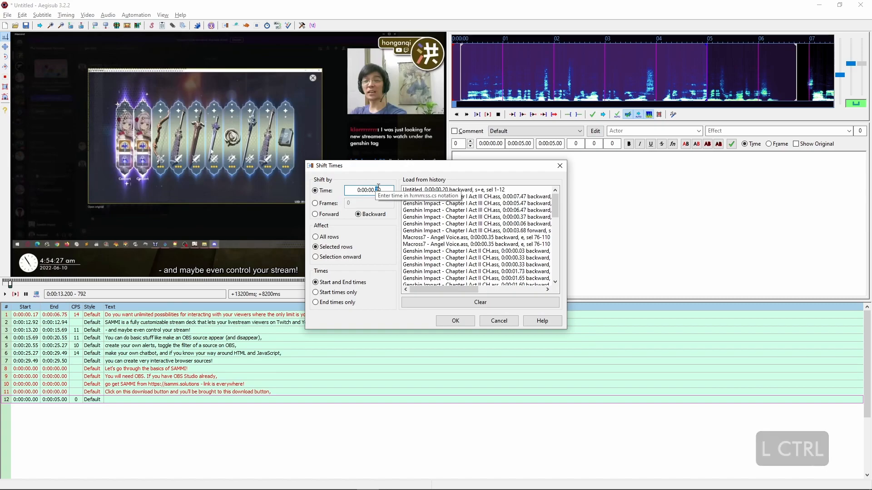
pyautogui.click(455, 321)
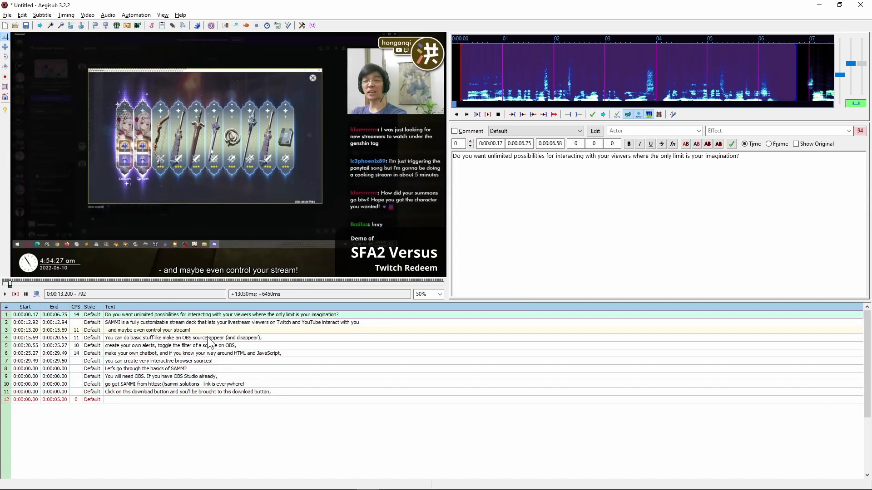
# Step: Save the script as advanced.ass, then export a copy with the .srt extension
pyautogui.click(6, 15)
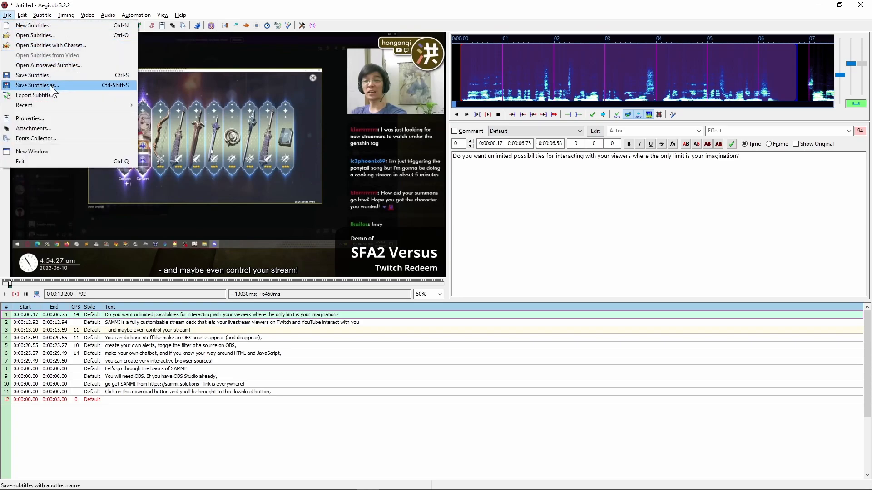
pyautogui.click(35, 85)
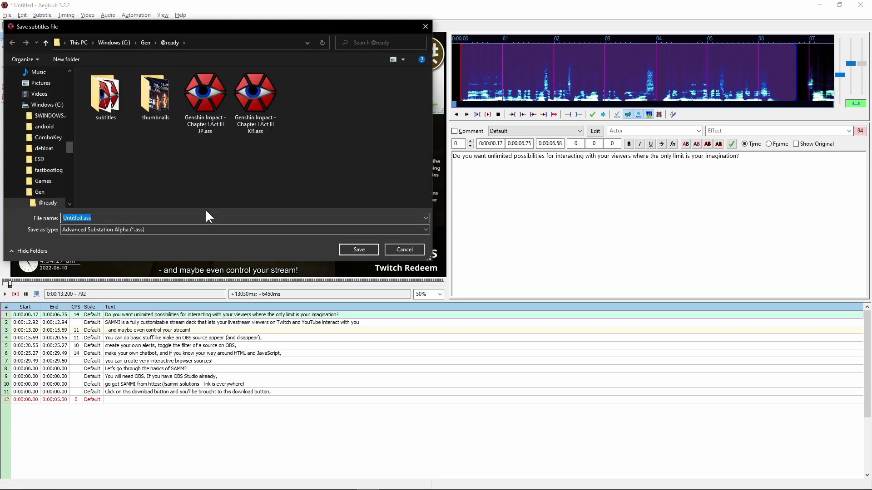
pyautogui.write('advanced')
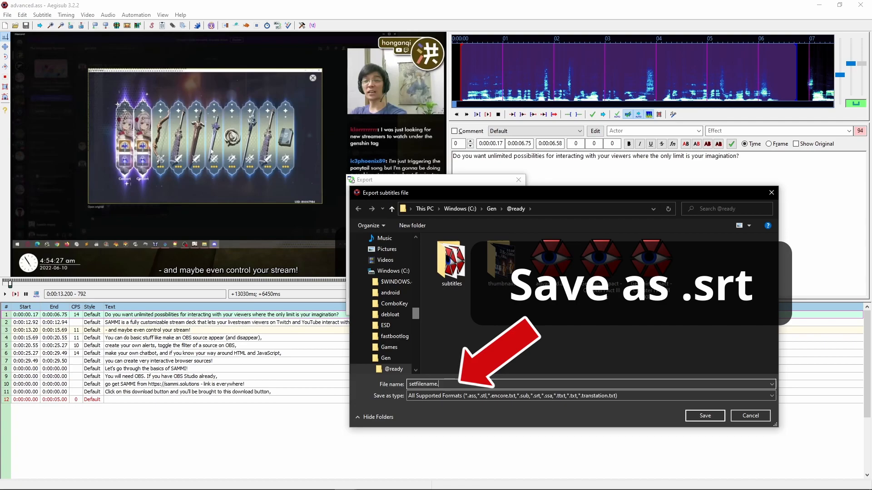
pyautogui.write('srt')
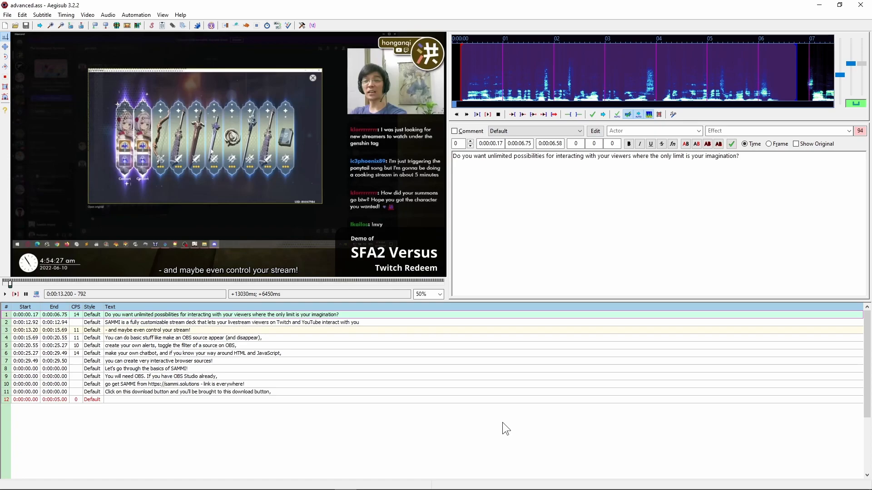
pyautogui.moveTo(706, 419)
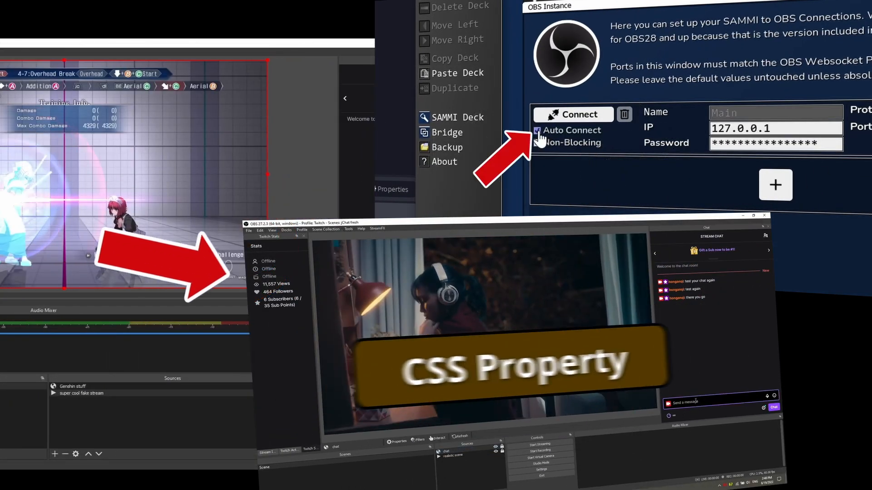
pyautogui.write('testing fs')
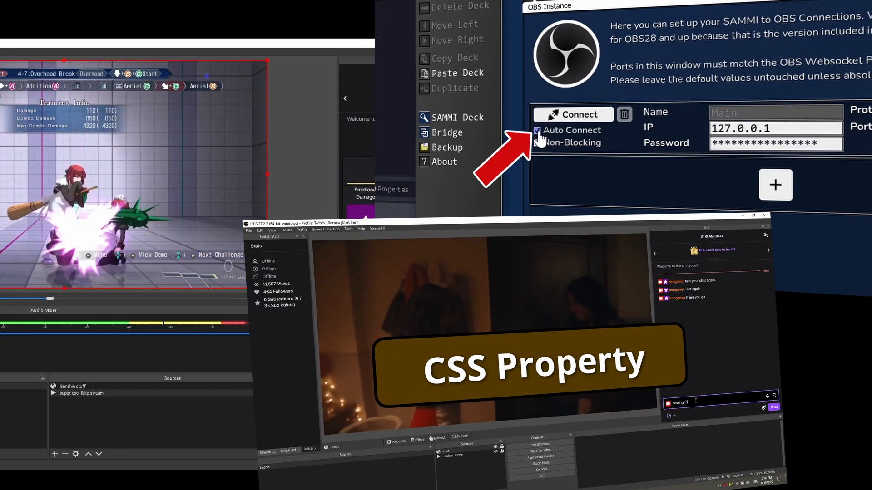